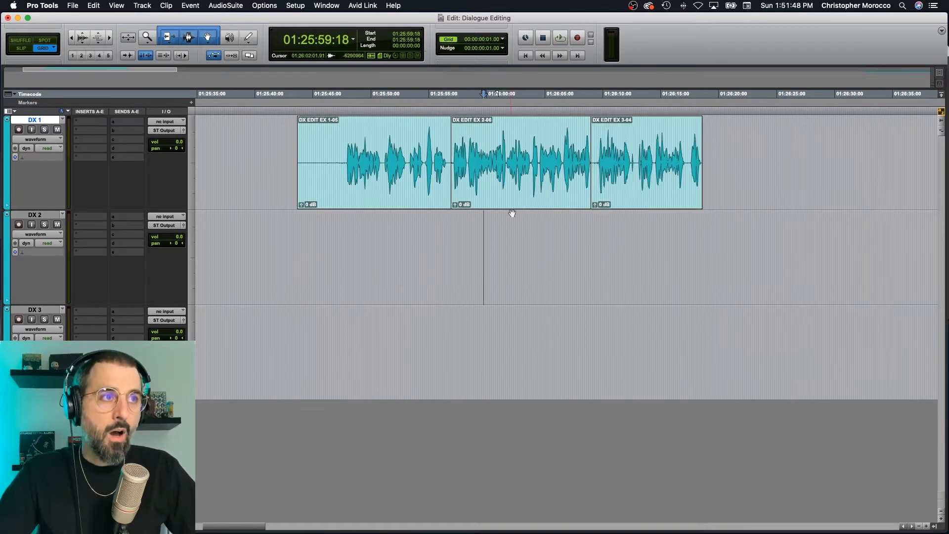
- Move DX EDIT EX 2-06 straight down from DX 1 onto DX 2 at the same timeline position
{"action": "left_click", "coordinate": [521, 160]}
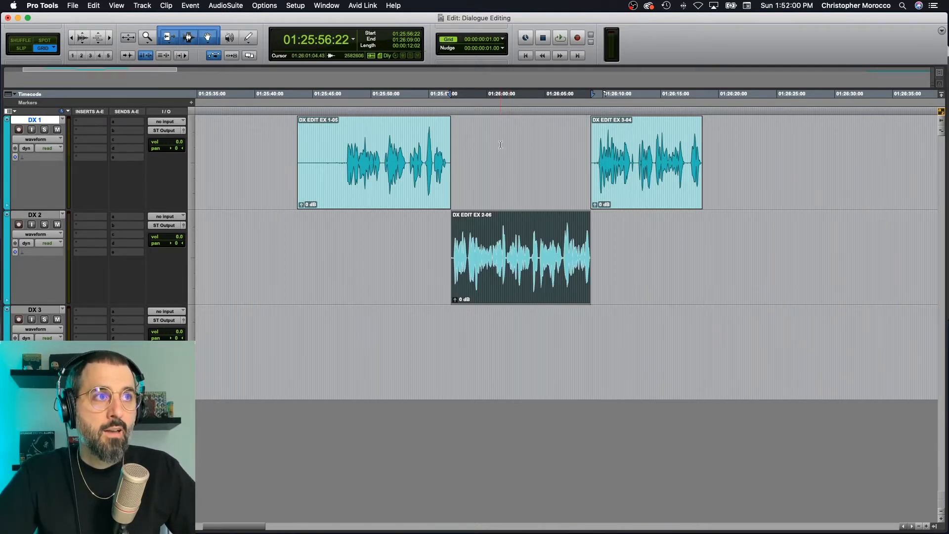
{"action": "left_click", "coordinate": [520, 258]}
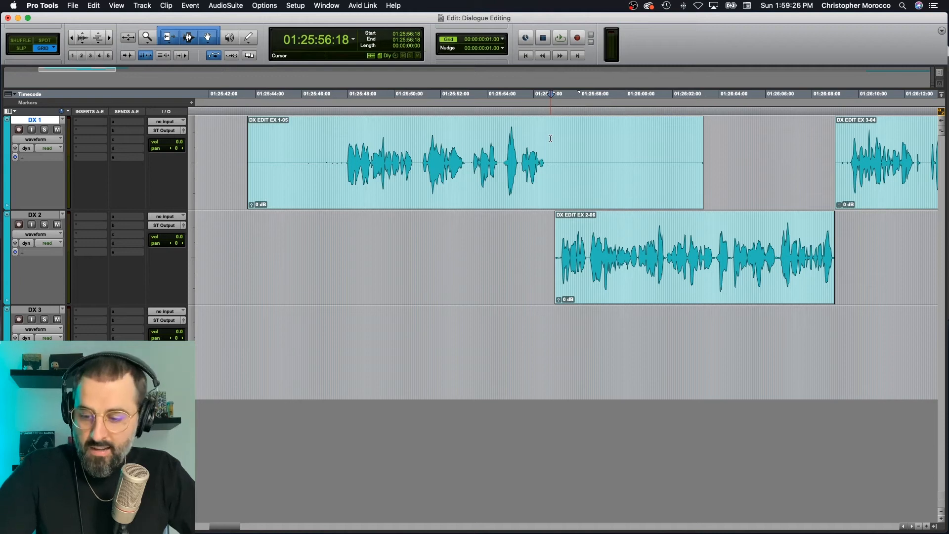
- Trim the end of DX EDIT EX 1-05 rightward past the start of DX EDIT EX 2-06
{"action": "left_click", "coordinate": [44, 129]}
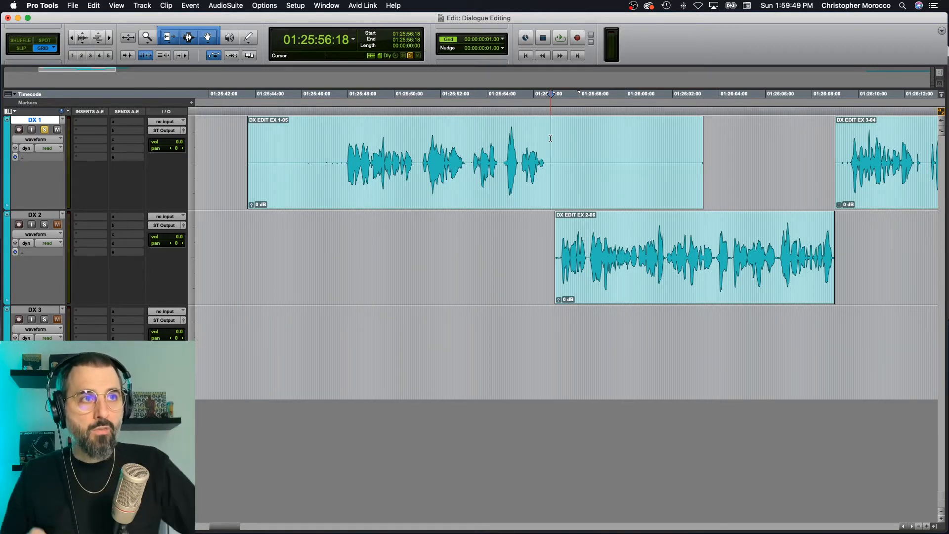
{"action": "left_click_drag", "start_coordinate": [357, 163], "coordinate": [515, 163]}
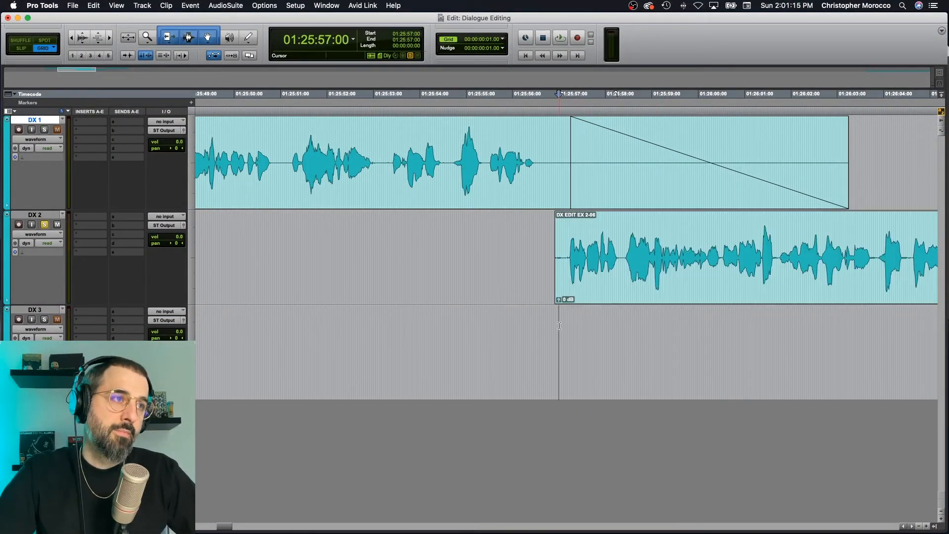
- Trim the start of DX EDIT EX 2-06 leftward to reveal its handle under the DX 1 fade
{"action": "left_click", "coordinate": [558, 257]}
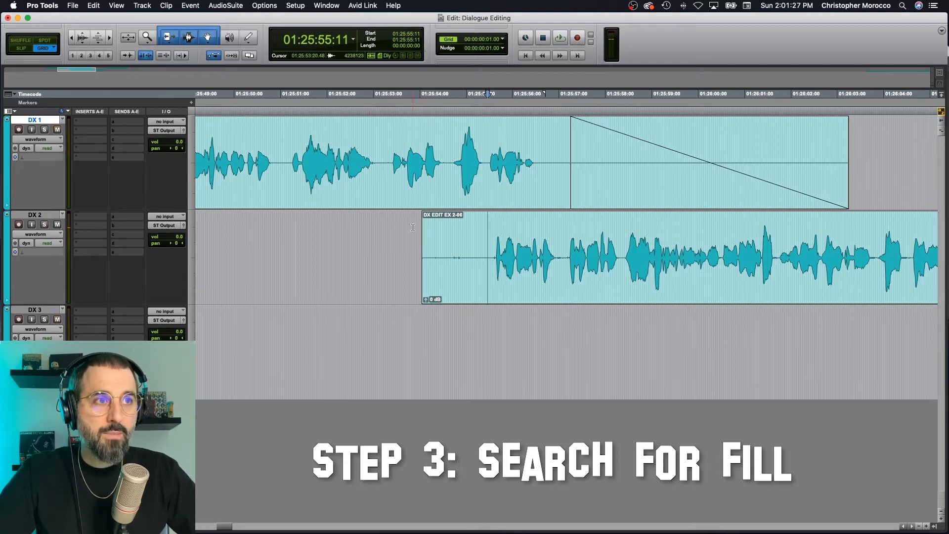
{"action": "left_click", "coordinate": [558, 37]}
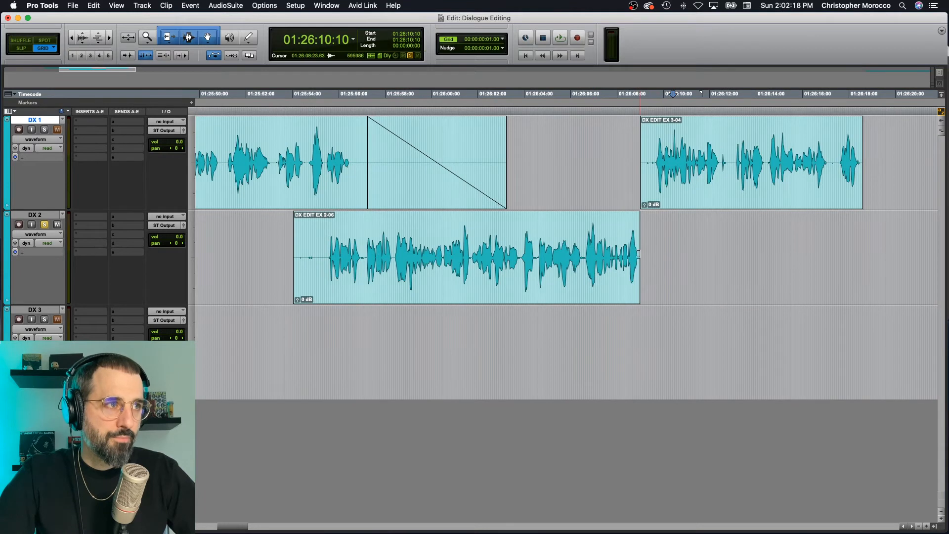
{"action": "left_click", "coordinate": [467, 257]}
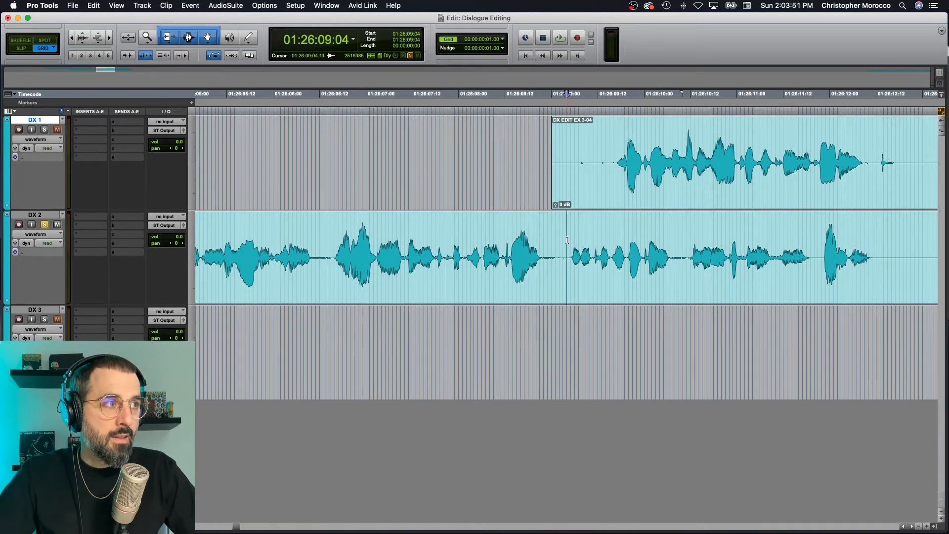
- Trim the DX 2 clip's tail past DX EDIT EX 3-04 and separate part of its head handle
{"action": "left_click_drag", "start_coordinate": [567, 257], "coordinate": [874, 257]}
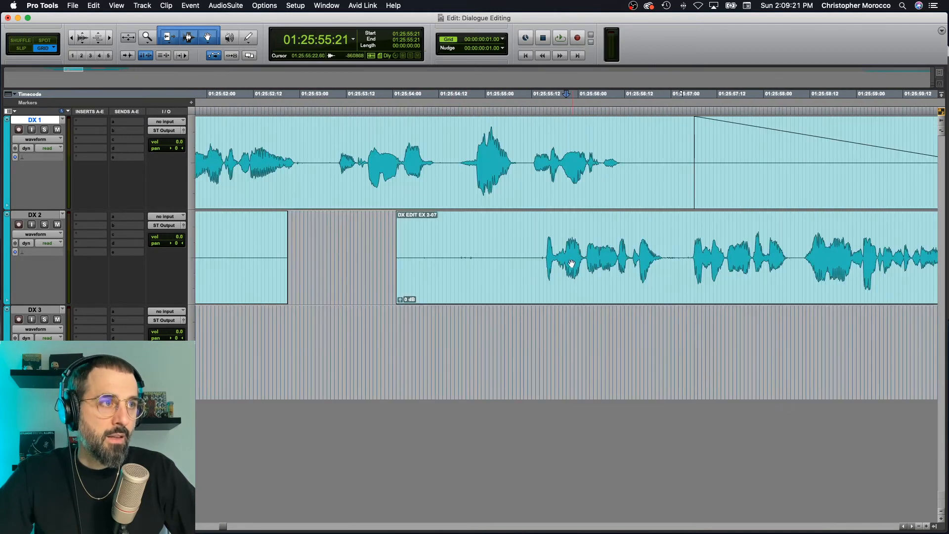
{"action": "left_click_drag", "start_coordinate": [542, 261], "coordinate": [666, 261]}
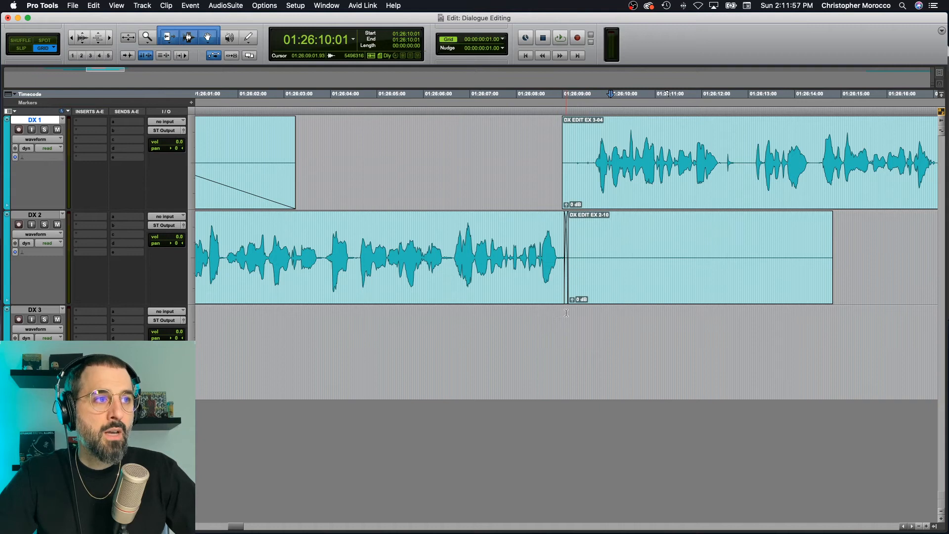
- Paste a room-tone fill patch DX EDIT EX 2-10 after the DX 2 clip, overlapping DX EDIT EX 3-04
{"action": "left_click", "coordinate": [566, 93]}
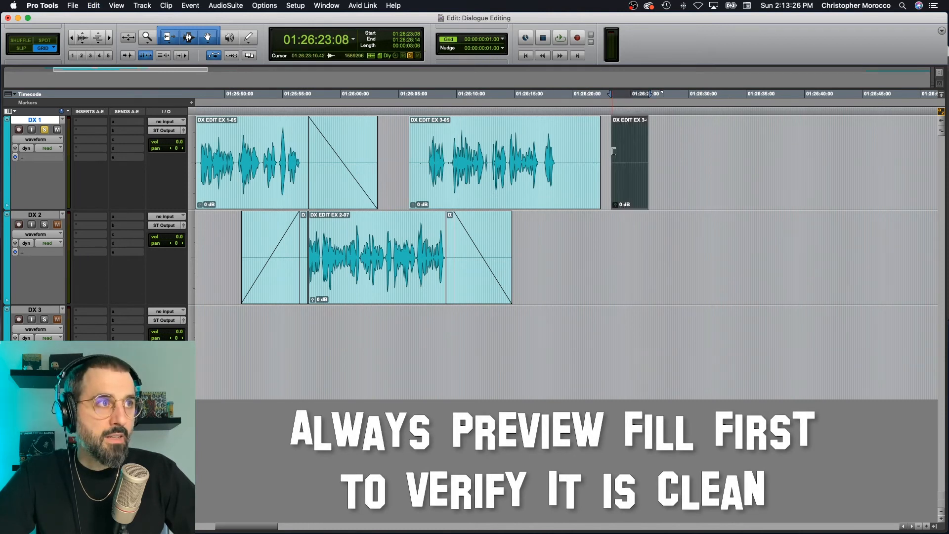
- Add long fade-ins and fade-outs to the fill patches around DX EDIT EX 2-07
{"action": "left_click", "coordinate": [448, 163]}
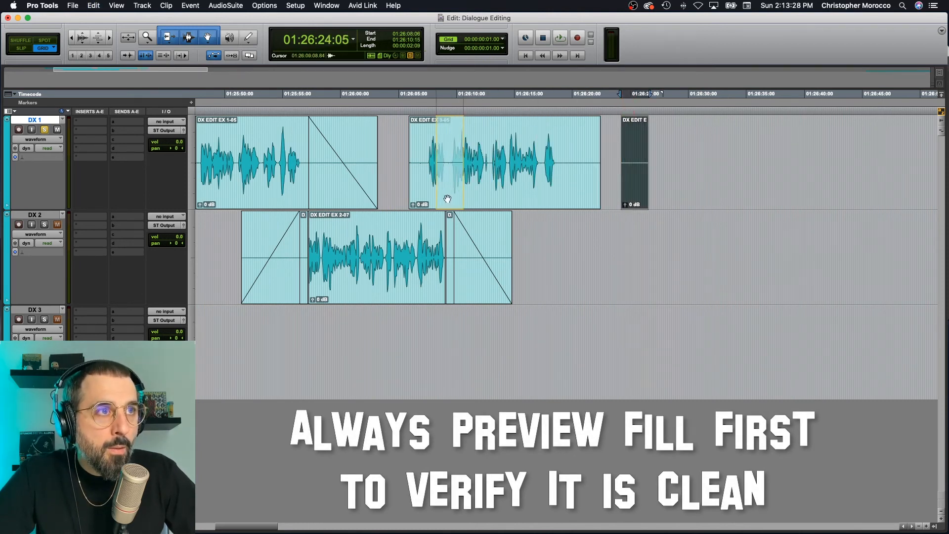